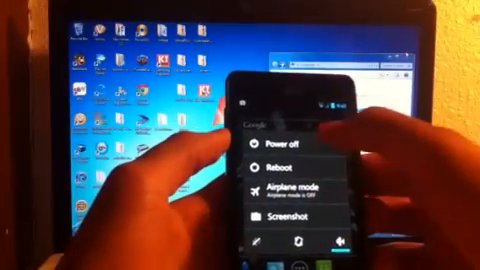
Reboot the phone from the Android power options so it starts in recovery.
{"action": "left_click", "coordinate": [278, 140]}
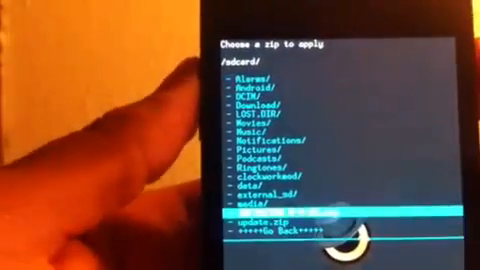
Select the Infinitum ROM zip from /sdcard/, bringing up the Confirm install prompt.
{"action": "left_click", "coordinate": [290, 222]}
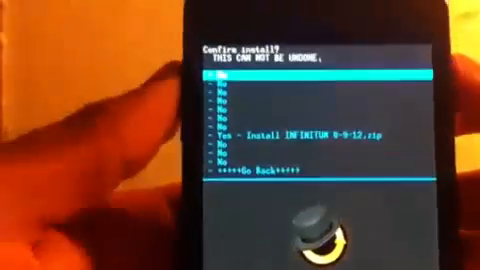